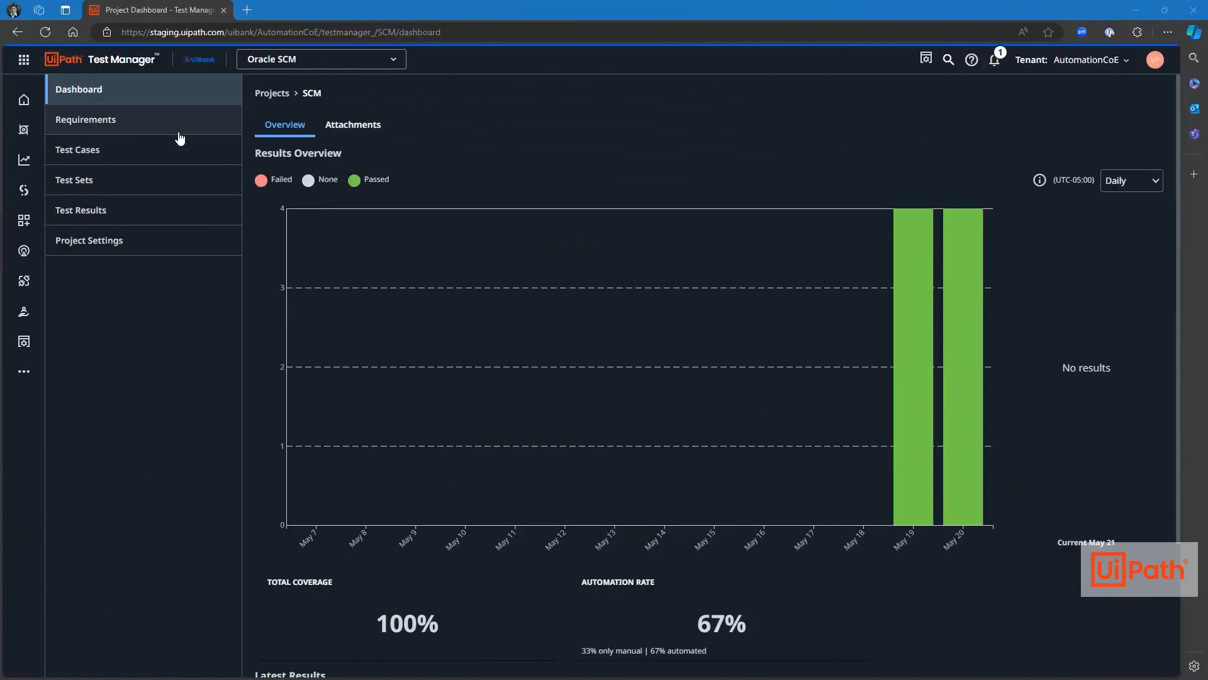
# Step: Open requirement SCM:67, Comprehensive Work Order Management System, from the Requirements list
pyautogui.click(86, 119)
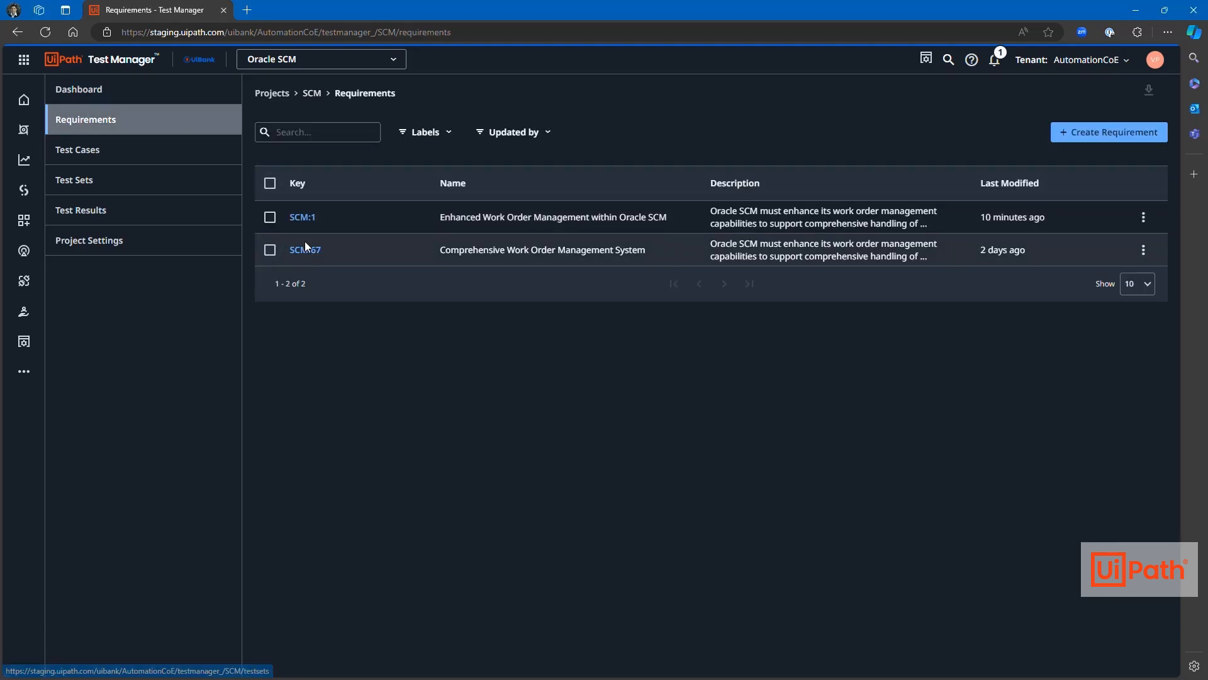
pyautogui.click(303, 250)
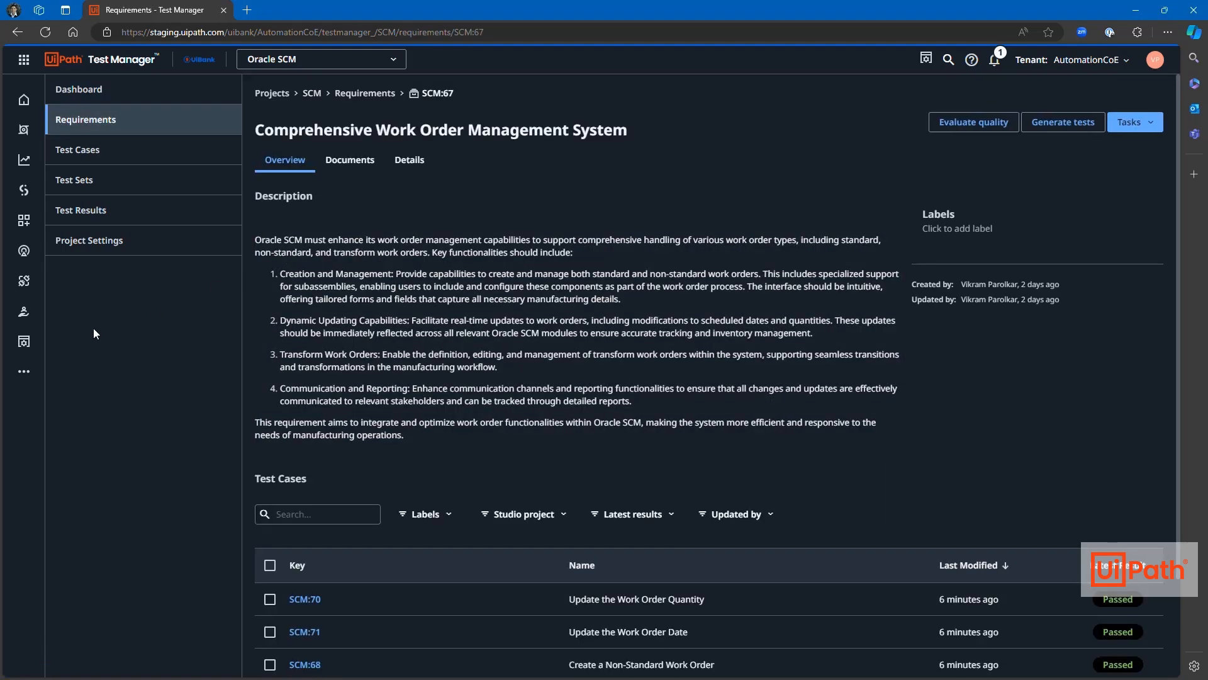
pyautogui.moveTo(92, 335)
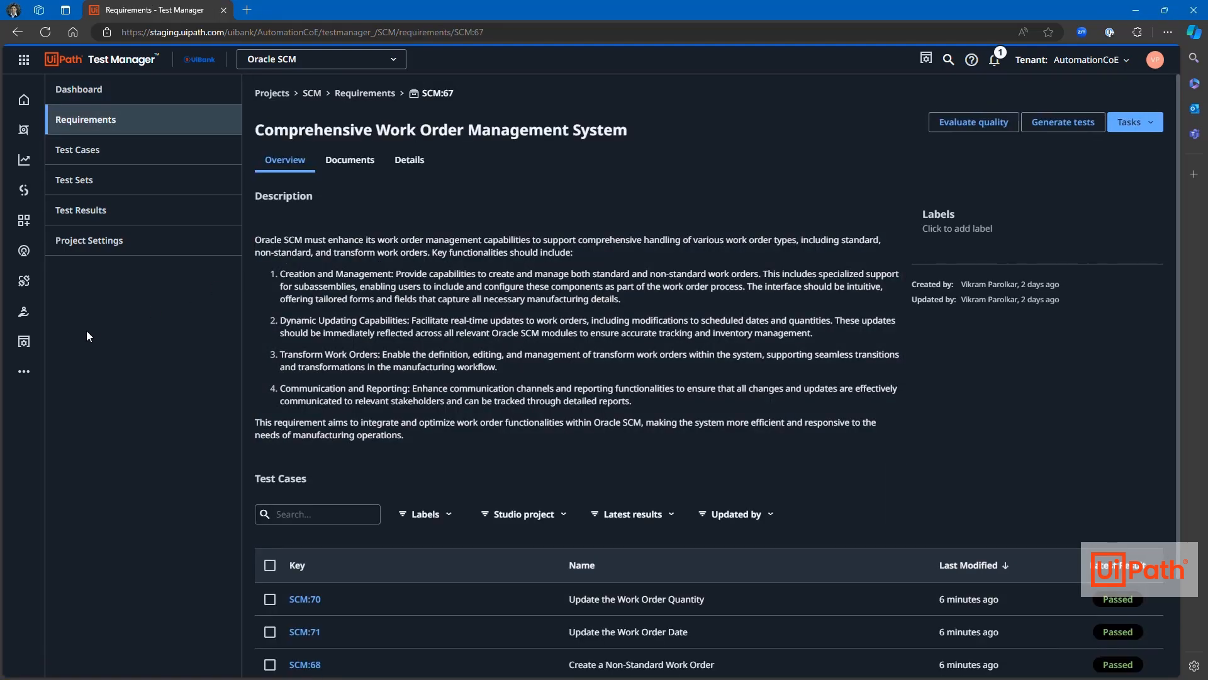
pyautogui.moveTo(88, 185)
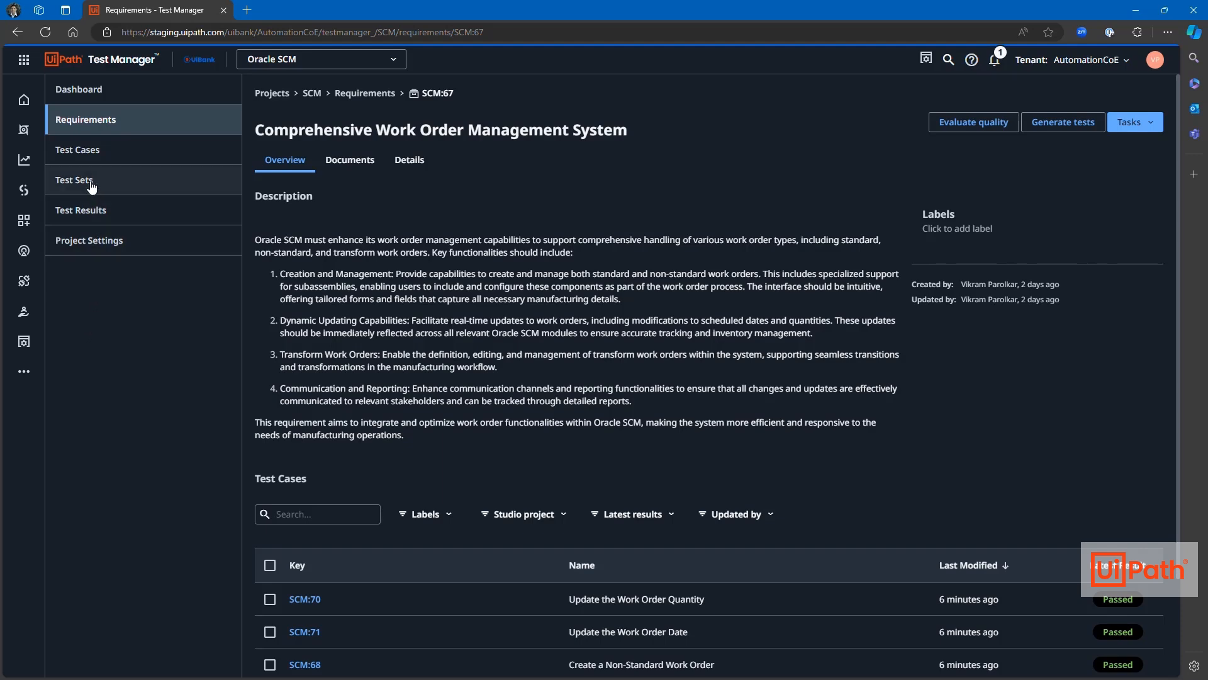
# Step: Open test set SCM:17 TS_Regression and show its three assigned test cases
pyautogui.click(74, 179)
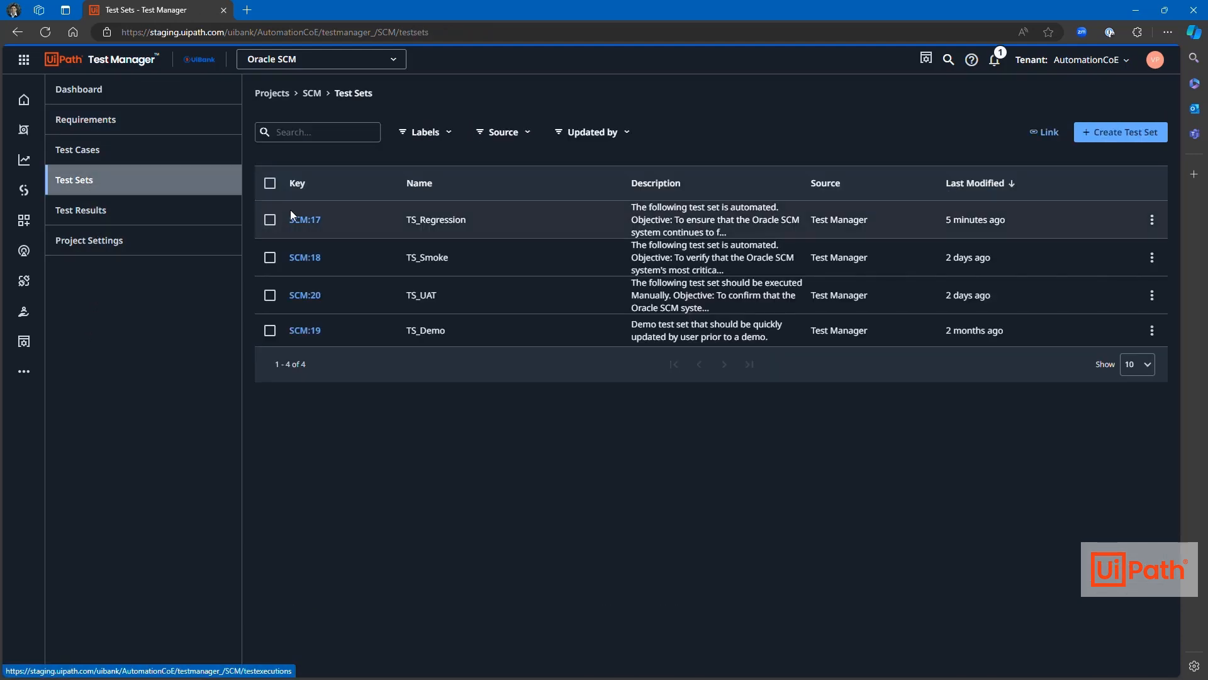
pyautogui.click(305, 219)
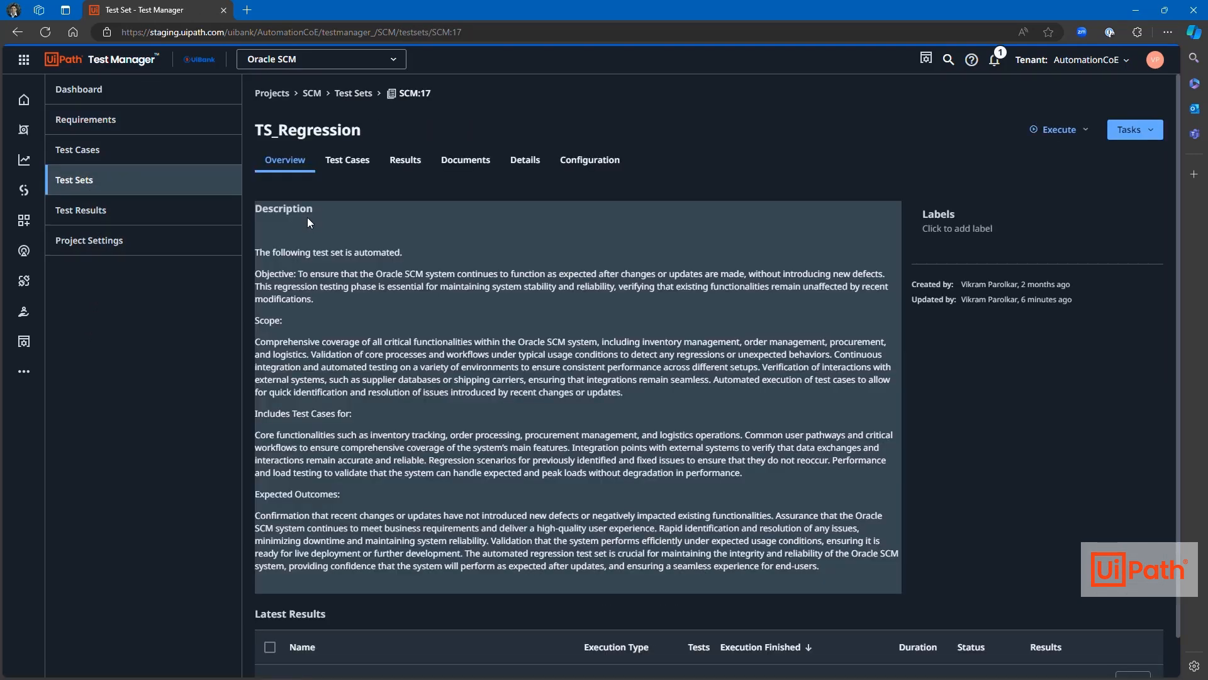
pyautogui.click(347, 159)
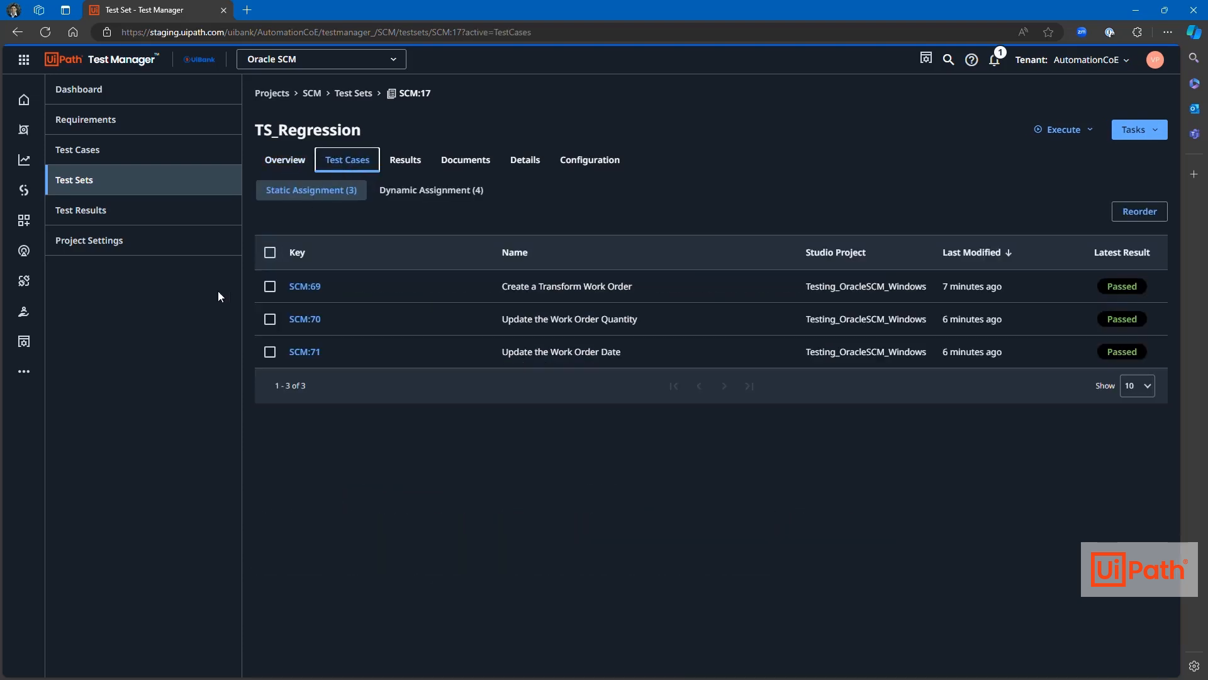
pyautogui.moveTo(163, 341)
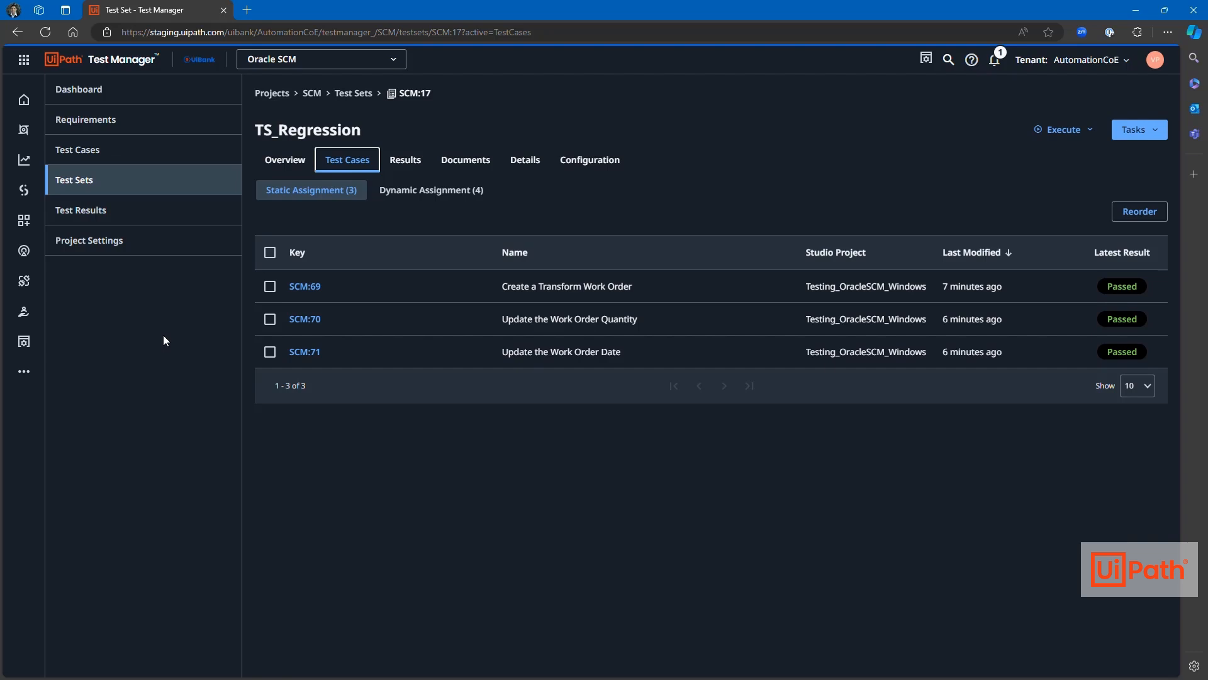
pyautogui.moveTo(399, 296)
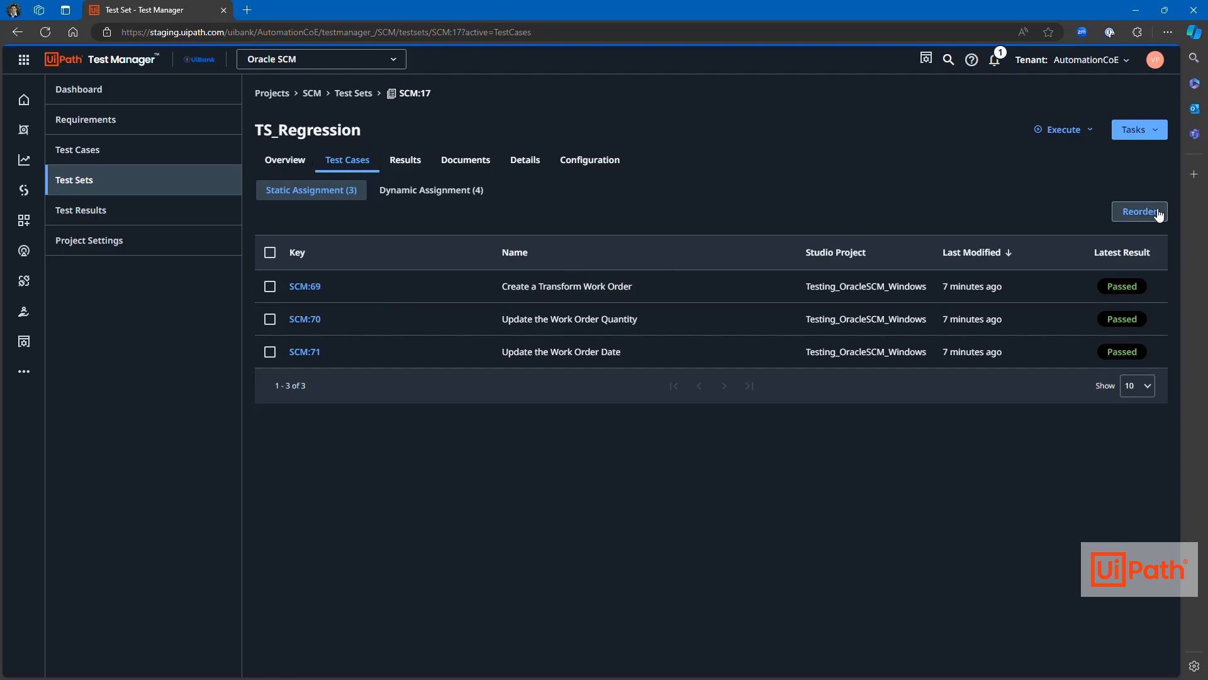
# Step: Bring up the Reorder page for TS_Regression's test cases and confirm the order
pyautogui.click(1139, 212)
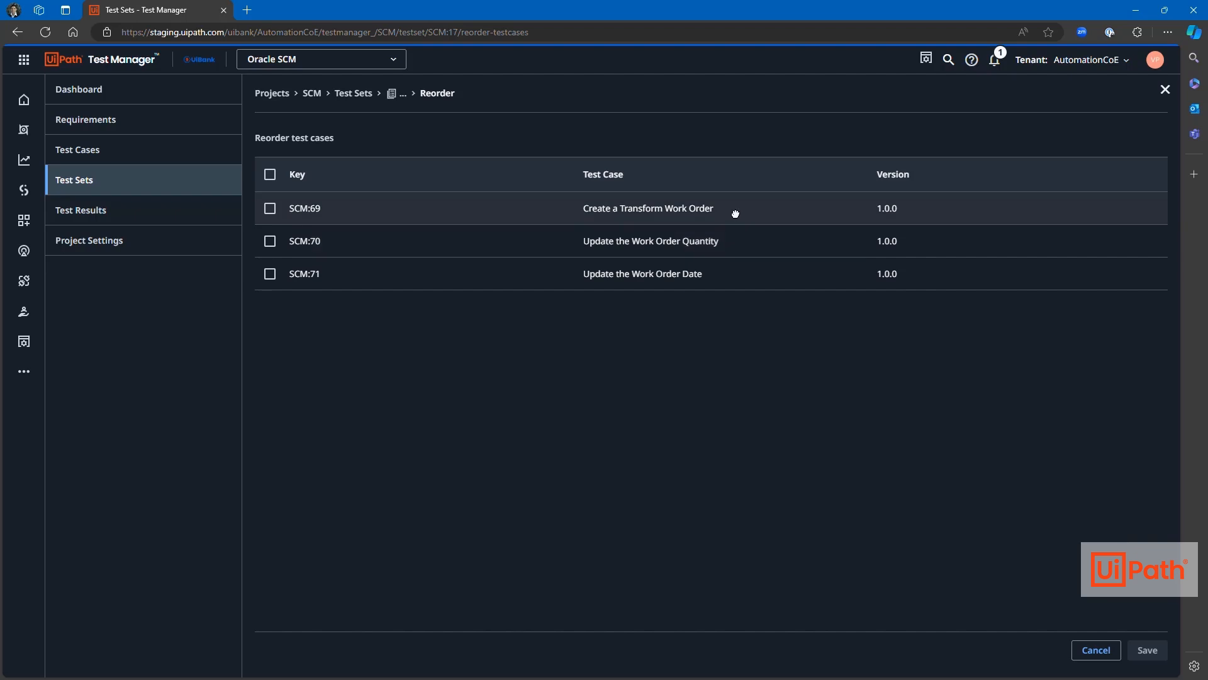
pyautogui.moveTo(749, 288)
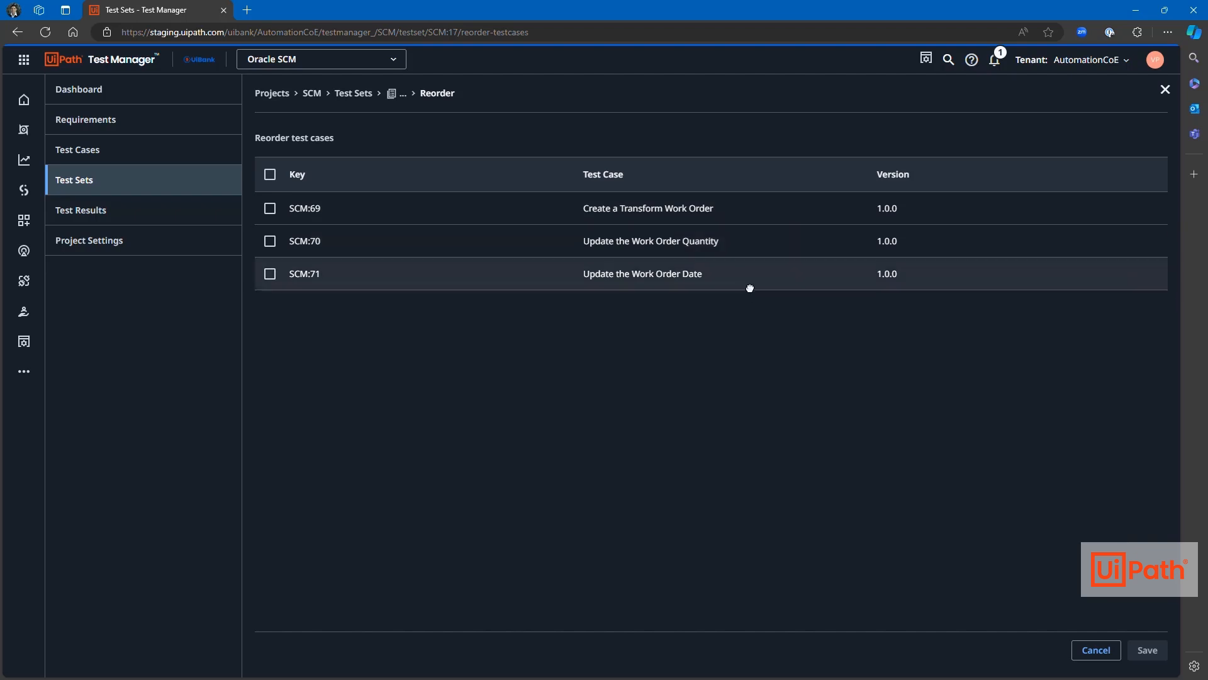
pyautogui.click(1095, 649)
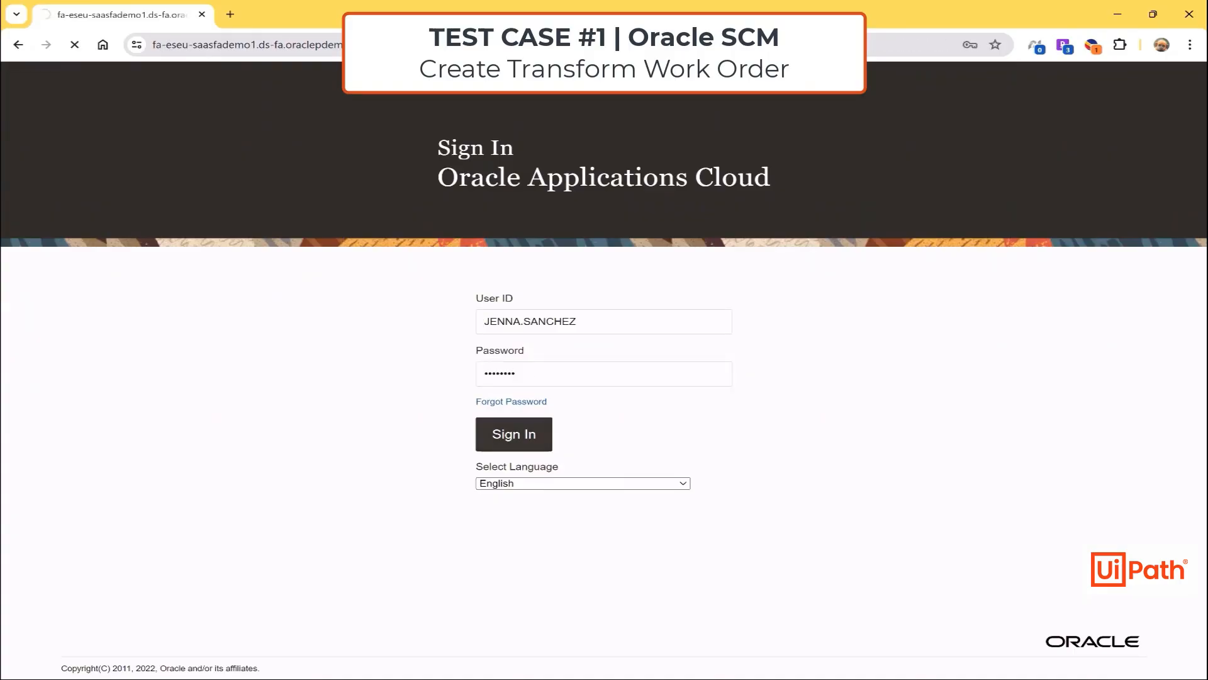
# Step: Sign in and create transform work order WO-002-1075, then add an operation
pyautogui.click(514, 434)
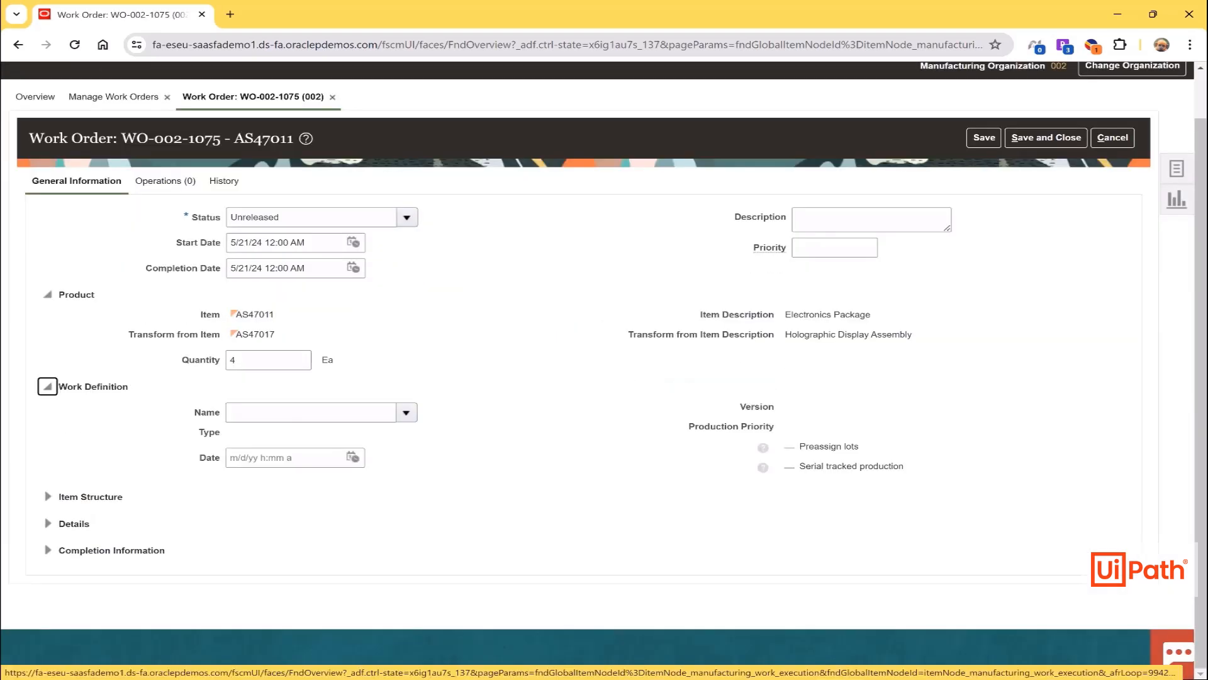
pyautogui.click(46, 386)
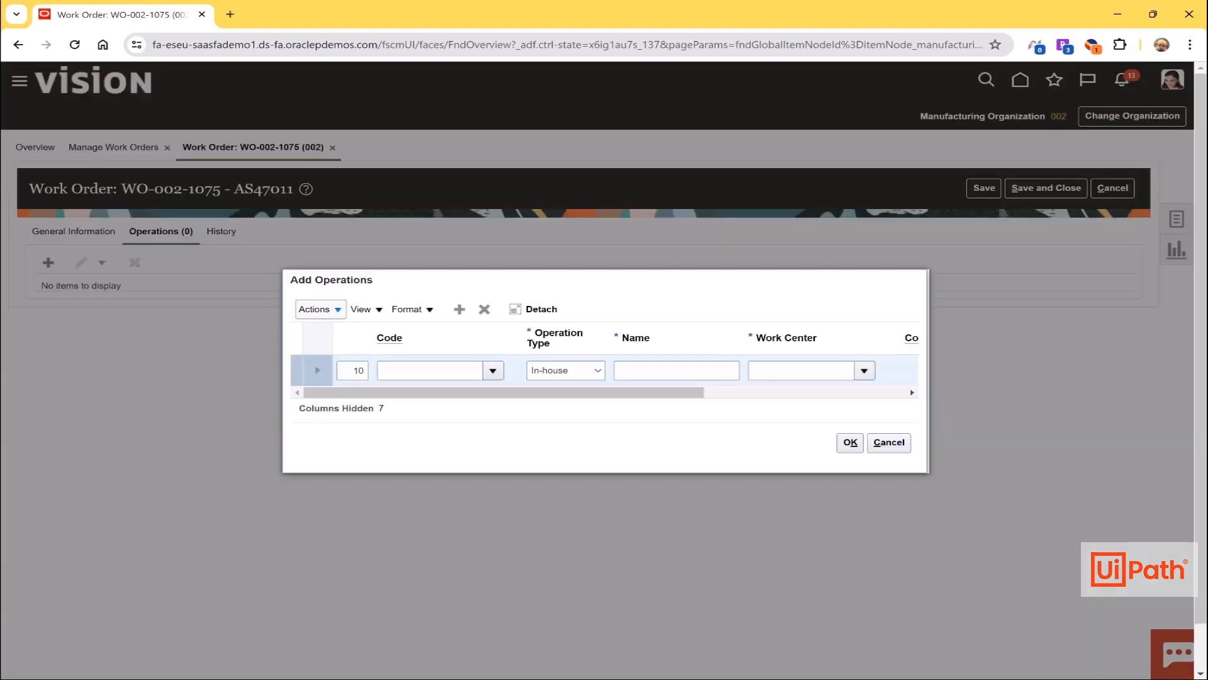
pyautogui.click(849, 443)
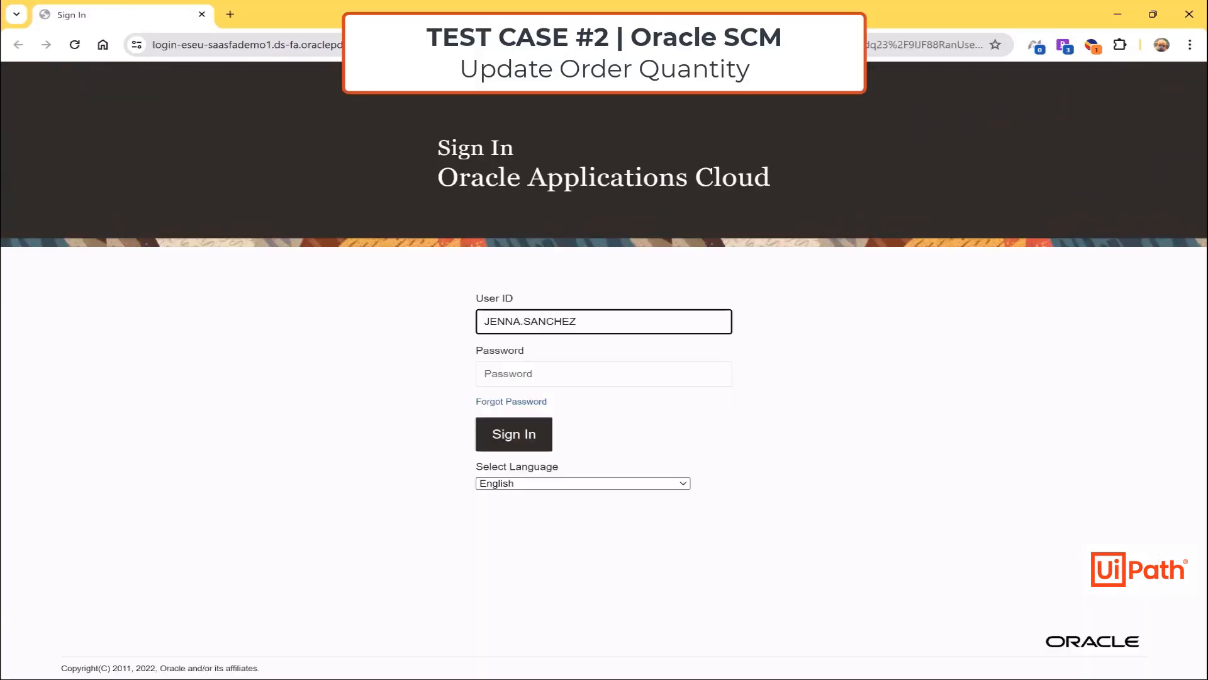
# Step: Sign in for the quantity and date tests and search for WO-002-1075
pyautogui.click(513, 433)
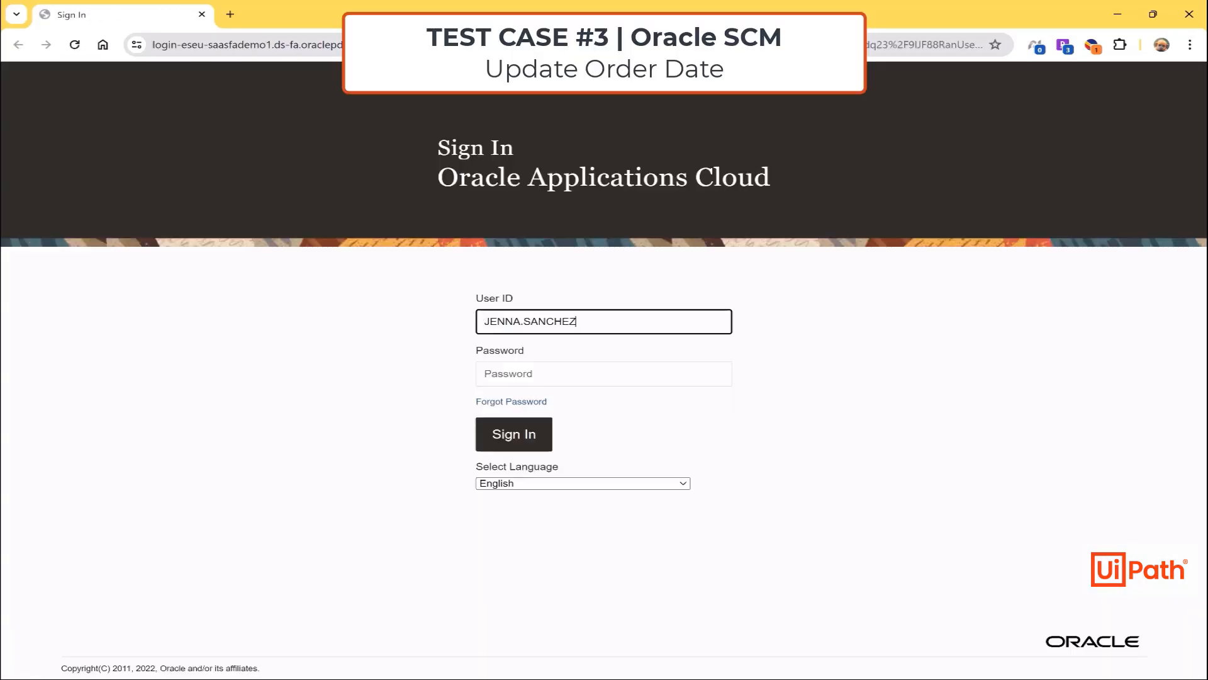
pyautogui.click(513, 434)
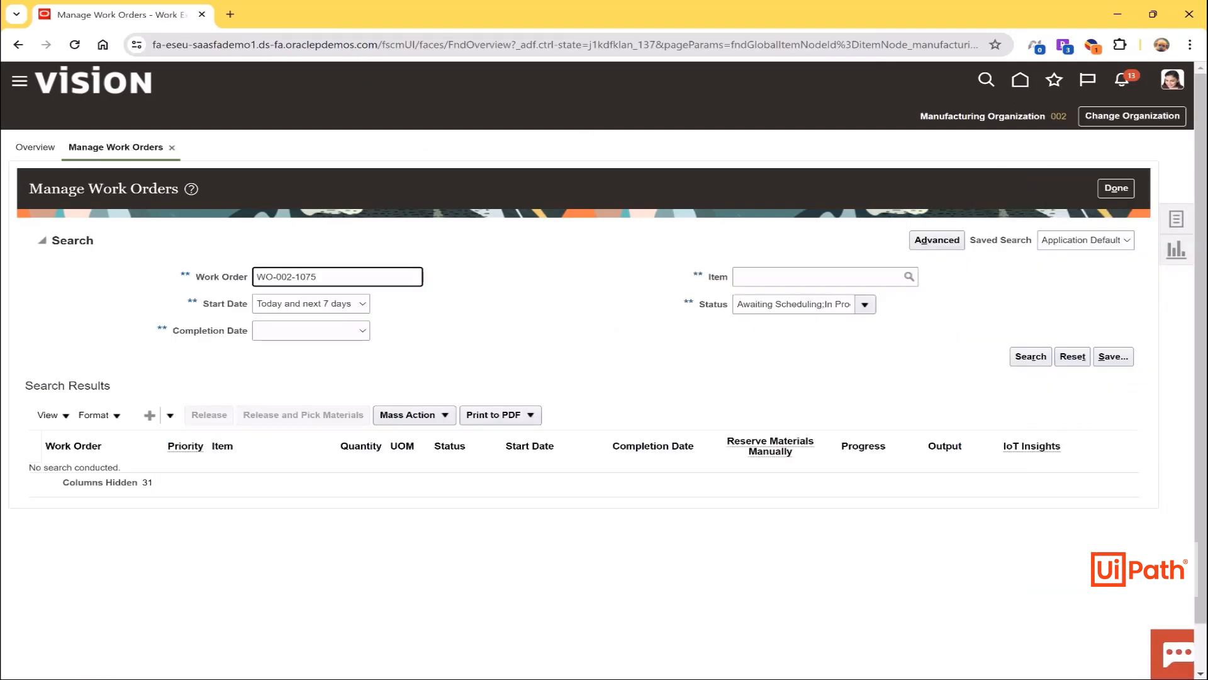
pyautogui.click(1030, 357)
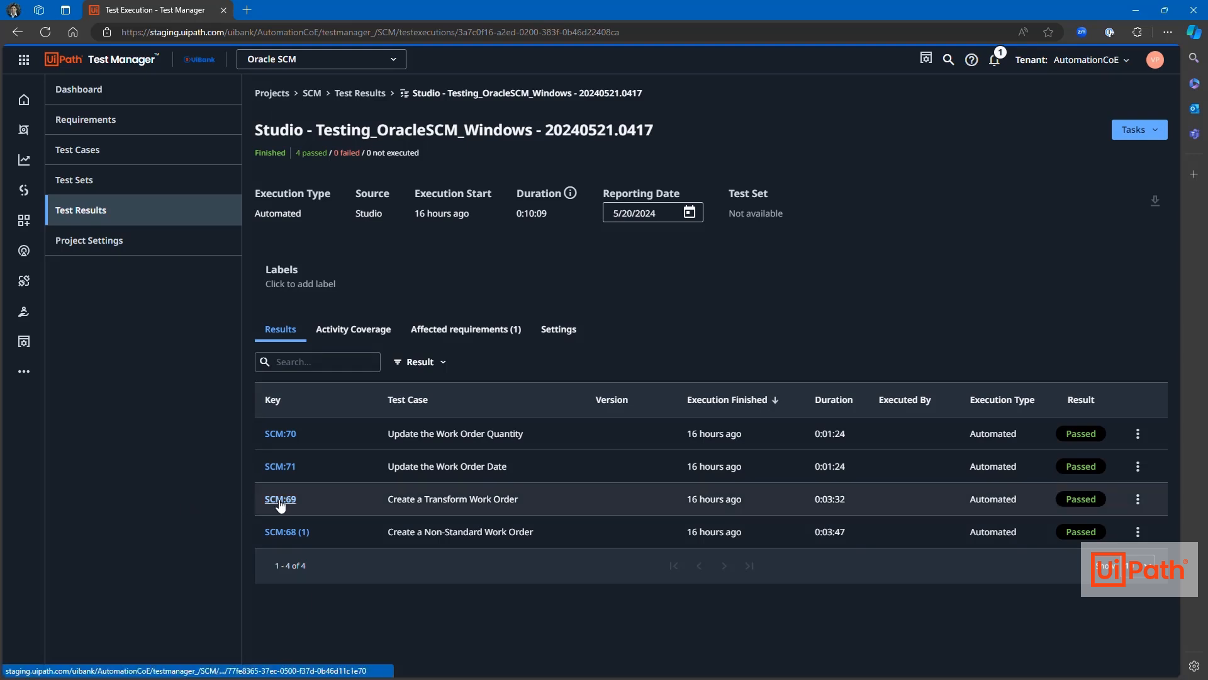
# Step: Open the Create a Transform Work Order result and scroll through its assertions
pyautogui.click(280, 498)
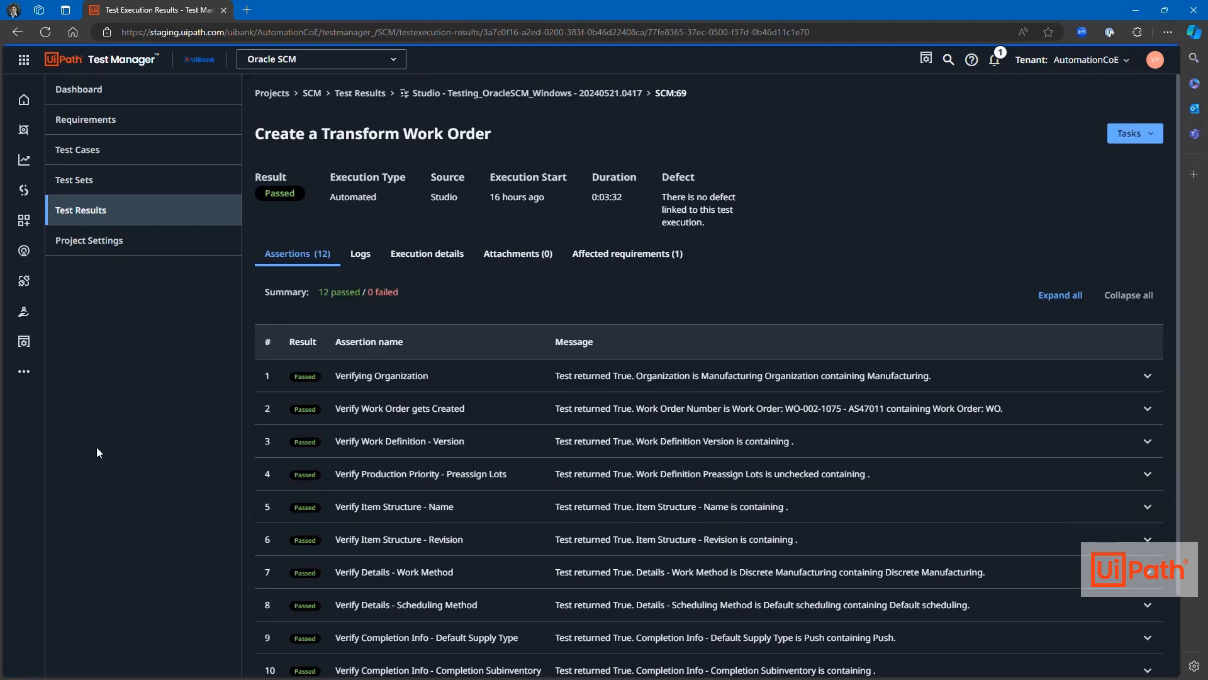
pyautogui.scroll(-3)
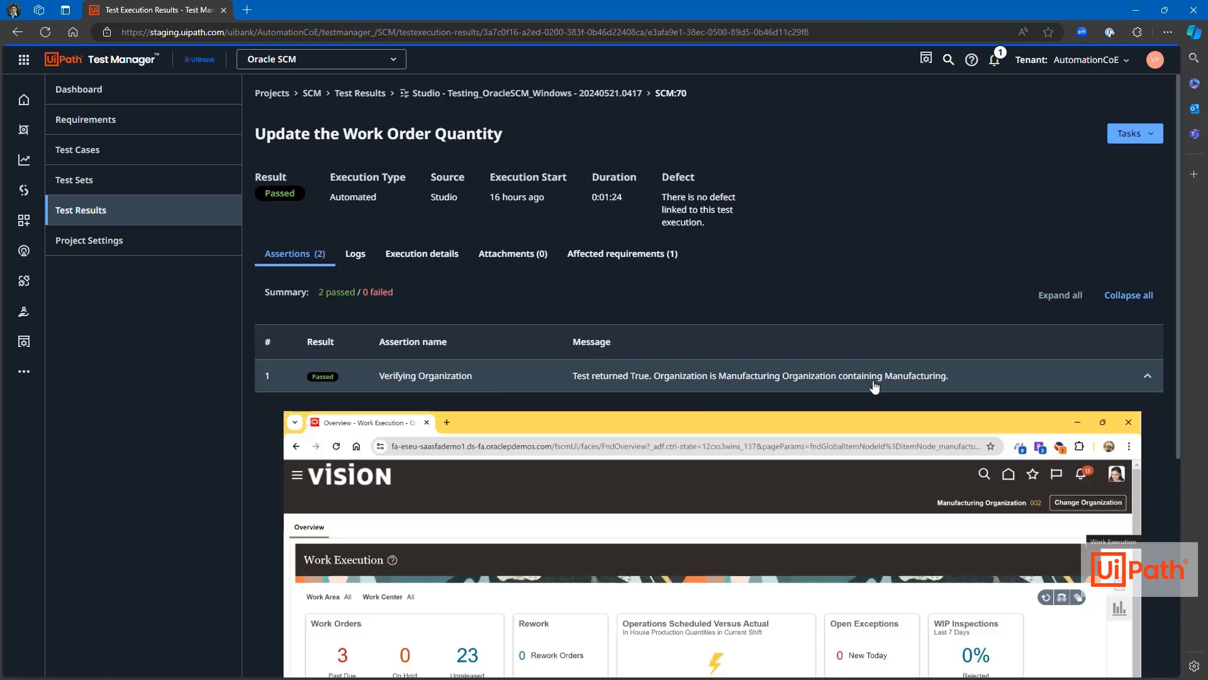
# Step: View execution details and affected requirement SCM:67, sorted by description
pyautogui.scroll(-3)
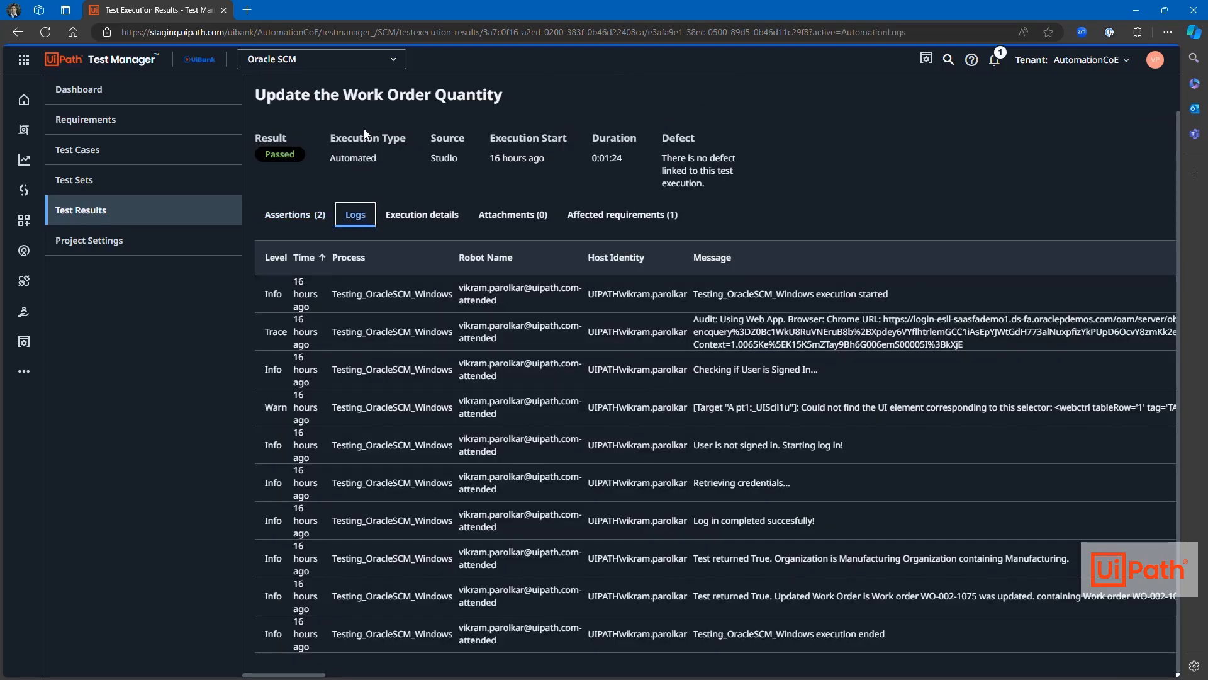
pyautogui.click(421, 214)
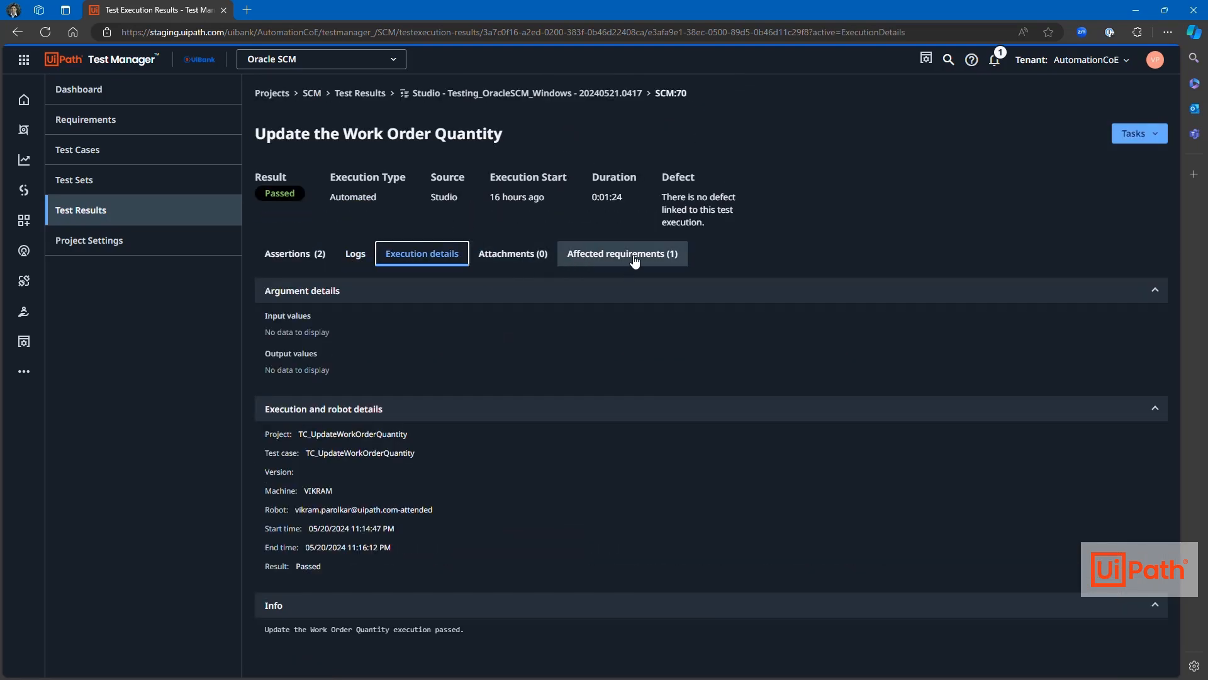
pyautogui.click(622, 254)
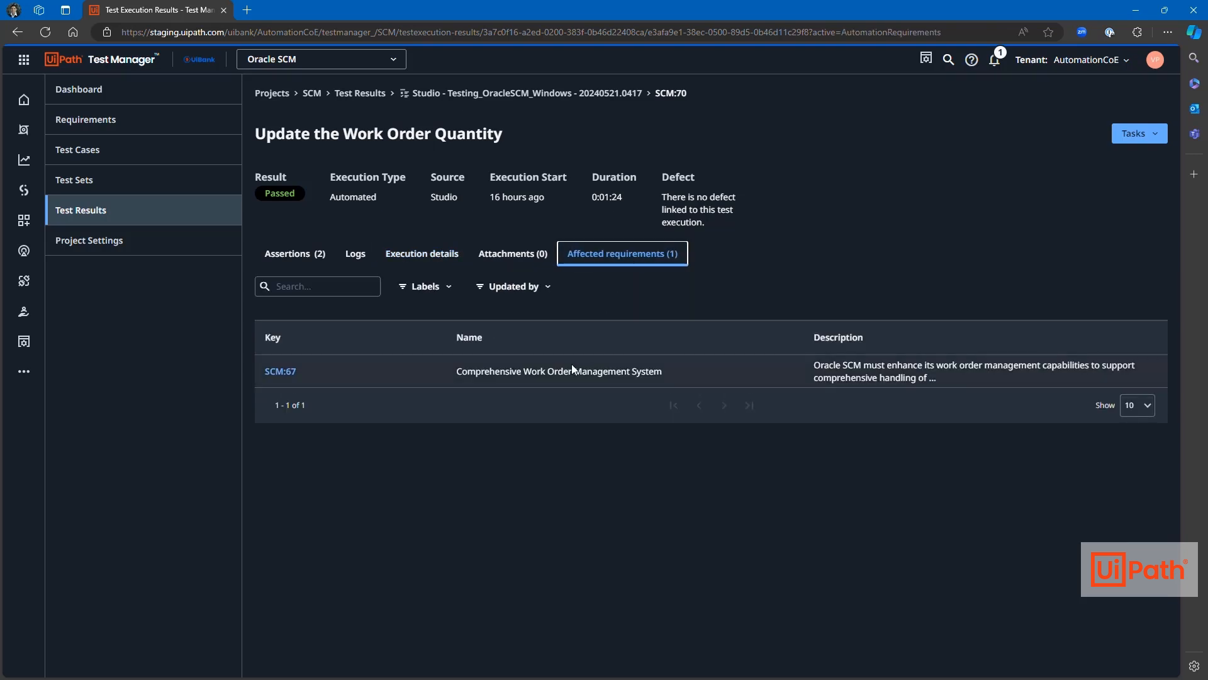
pyautogui.click(837, 338)
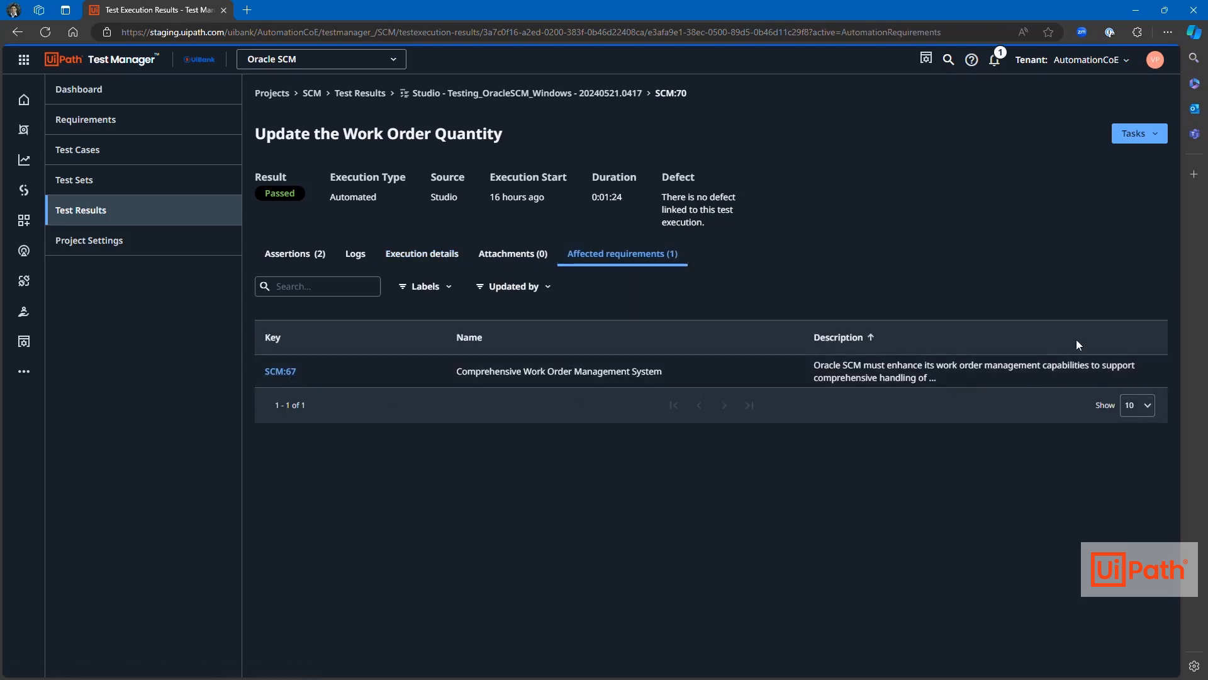
# Step: Choose Override Result from the Tasks menu for Update the Work Order Quantity
pyautogui.click(1140, 133)
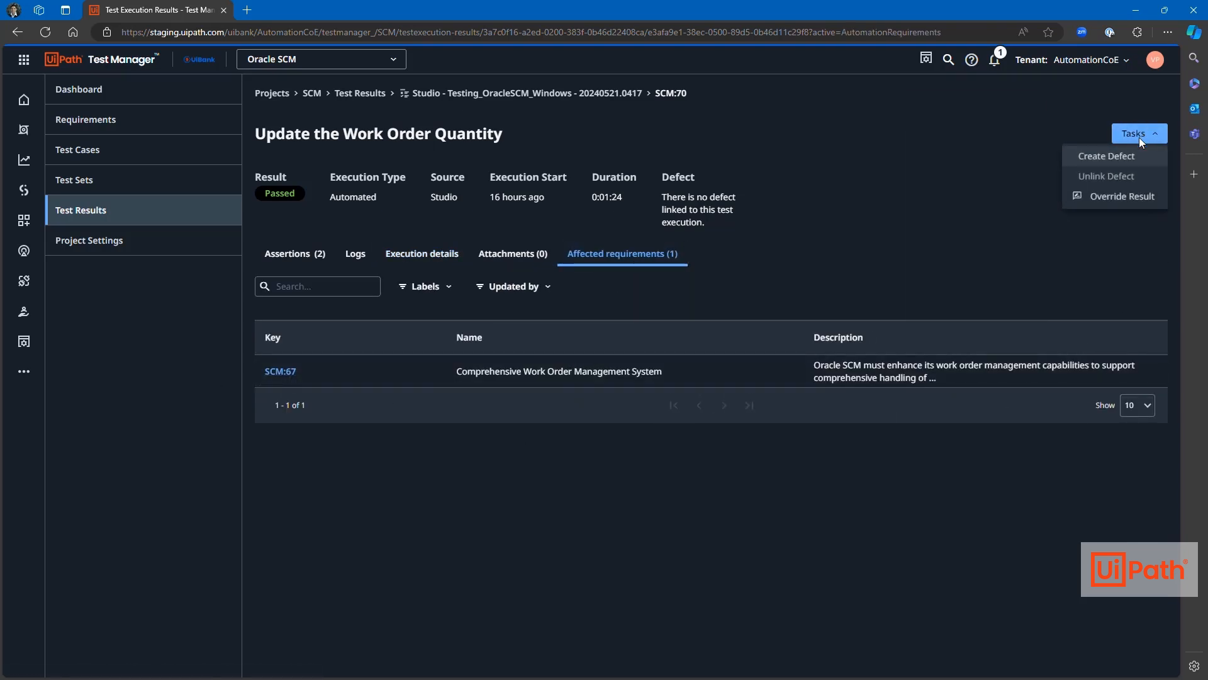
pyautogui.moveTo(1127, 162)
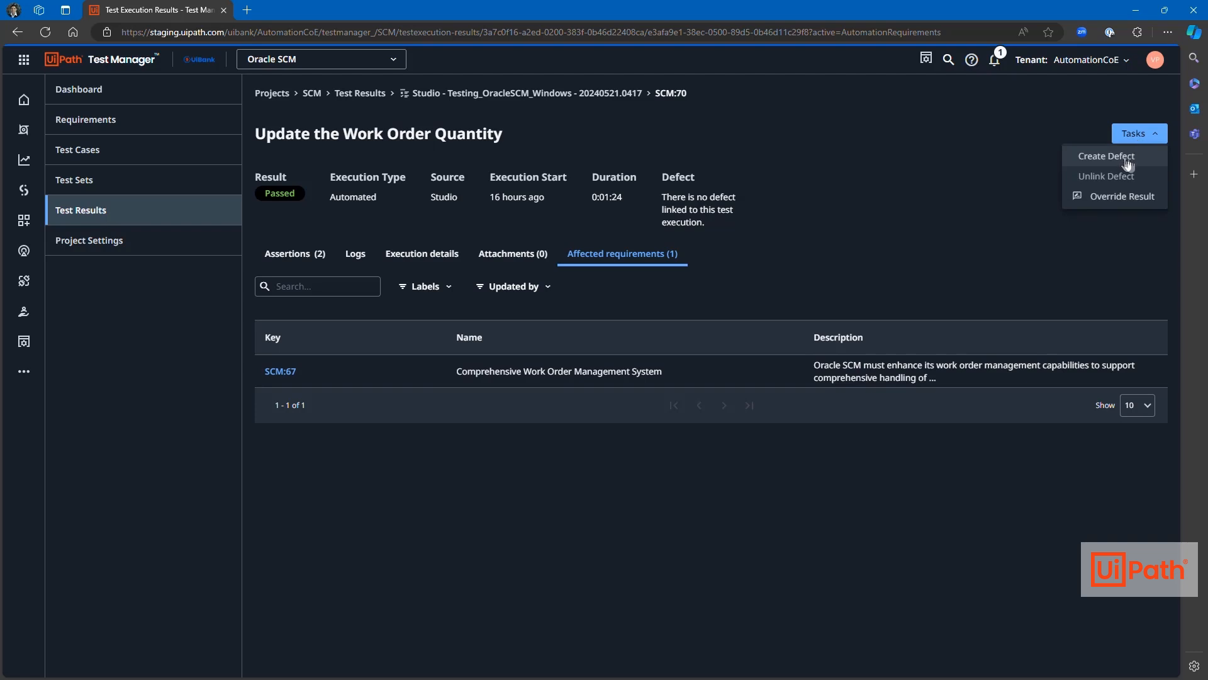
pyautogui.moveTo(284, 202)
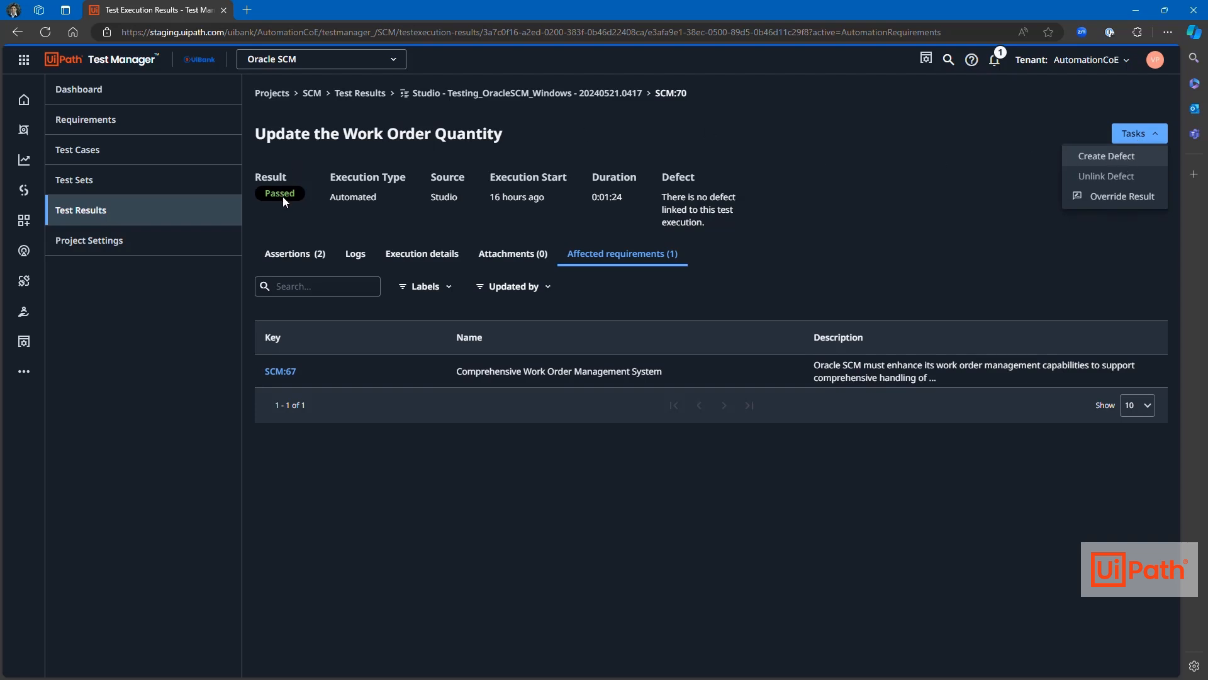
pyautogui.moveTo(1121, 196)
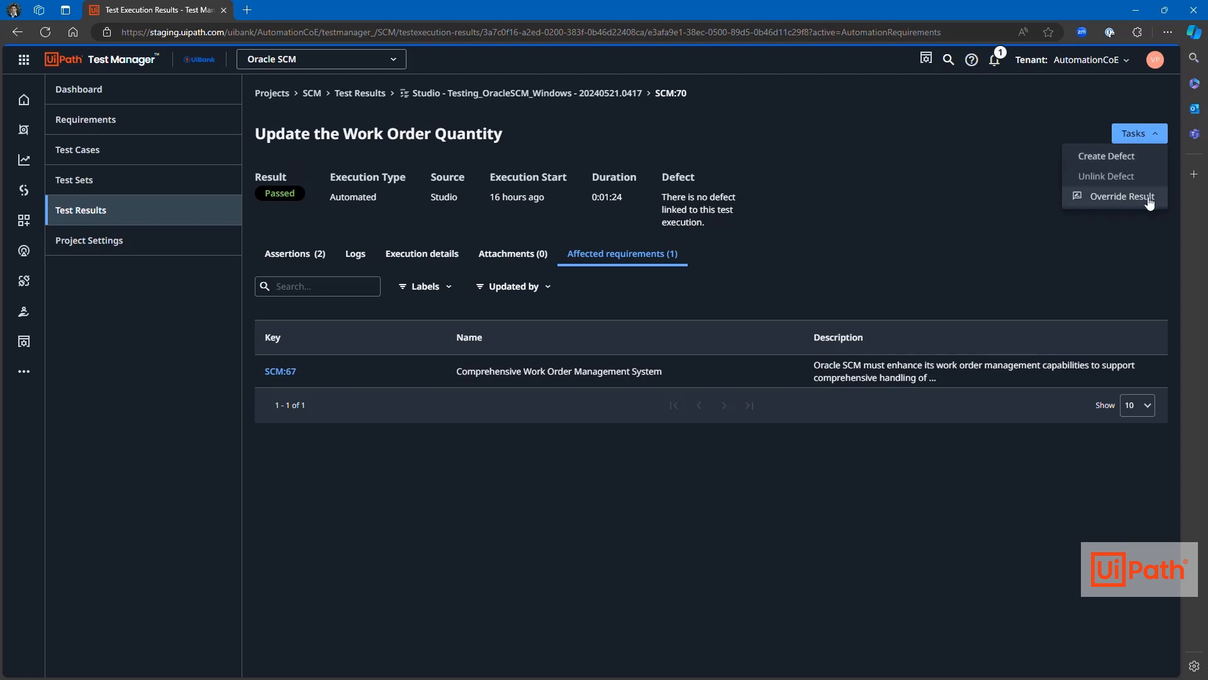
pyautogui.click(1121, 195)
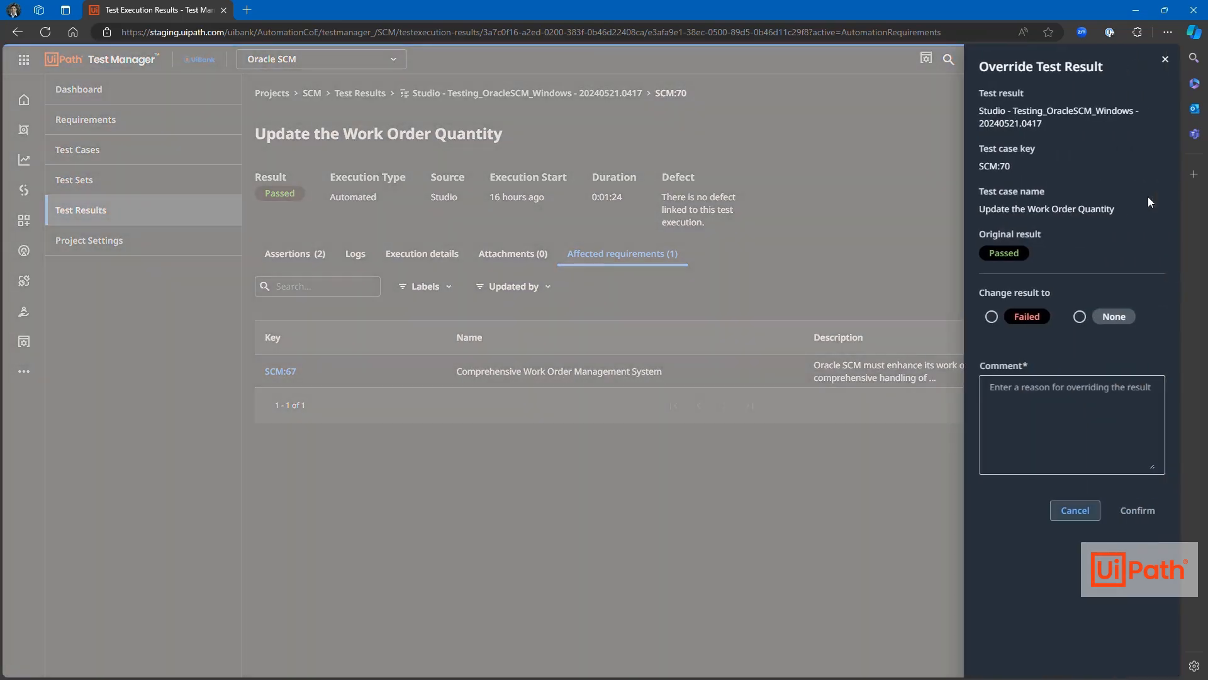